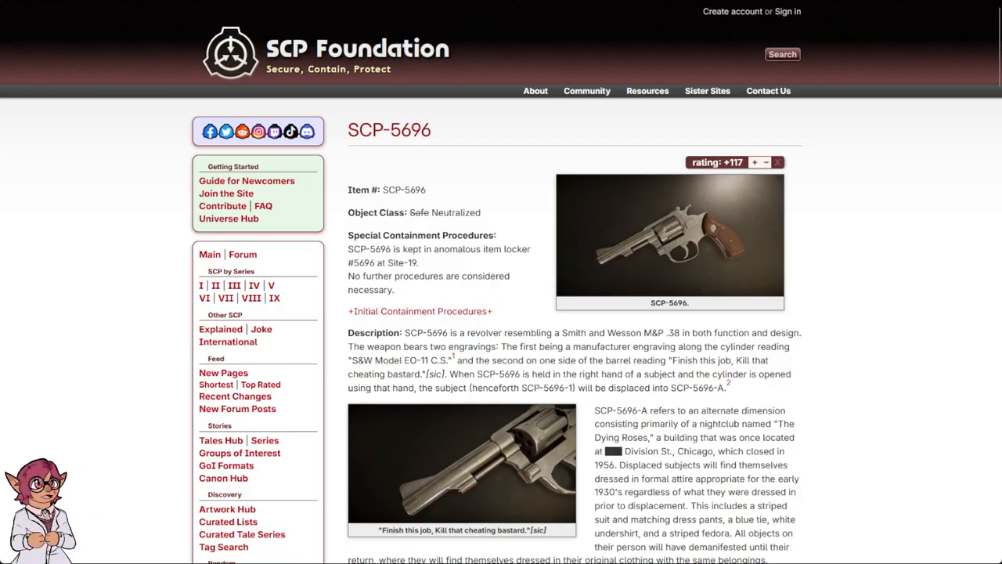
# Expand the Initial Containment Procedures section describing the button camera and testing chamber
pyautogui.click(419, 311)
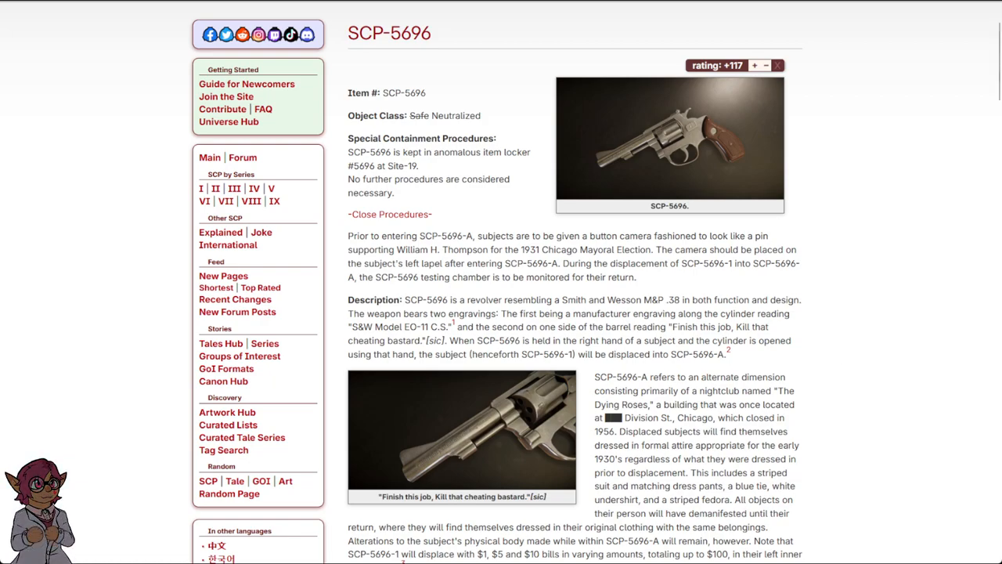
pyautogui.moveTo(454, 324)
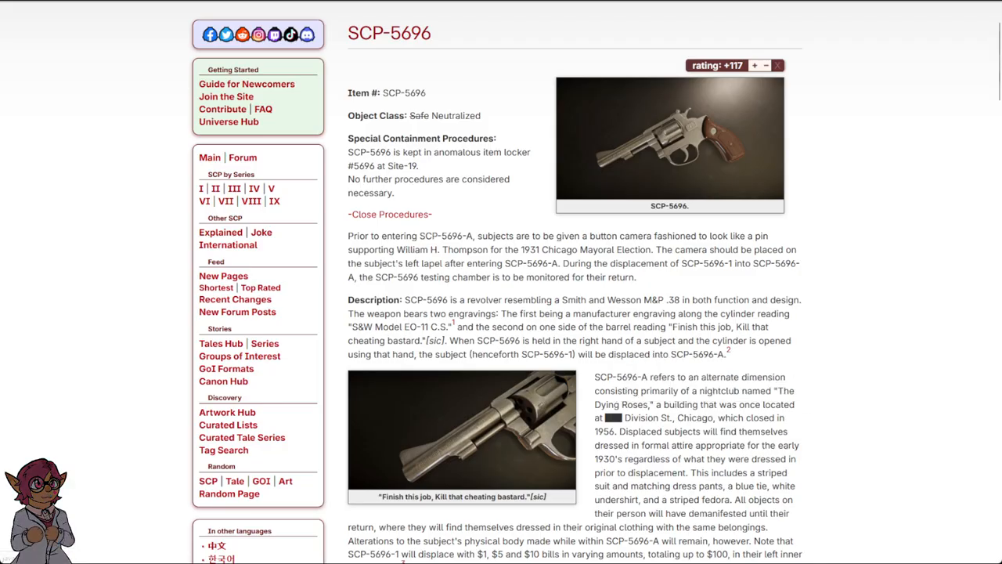
# Scroll past the image to the SCP-5696-A description and the events timeline
pyautogui.scroll(-3)
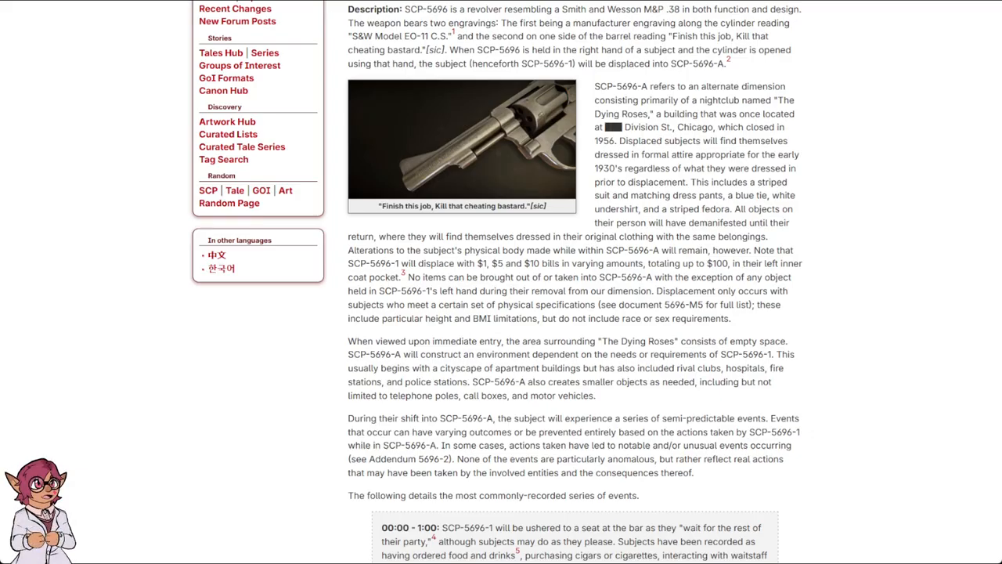
# Read the 00:00–6:00 event timeline down to Addendum 5696-1 on SCP-5696-2
pyautogui.scroll(-3)
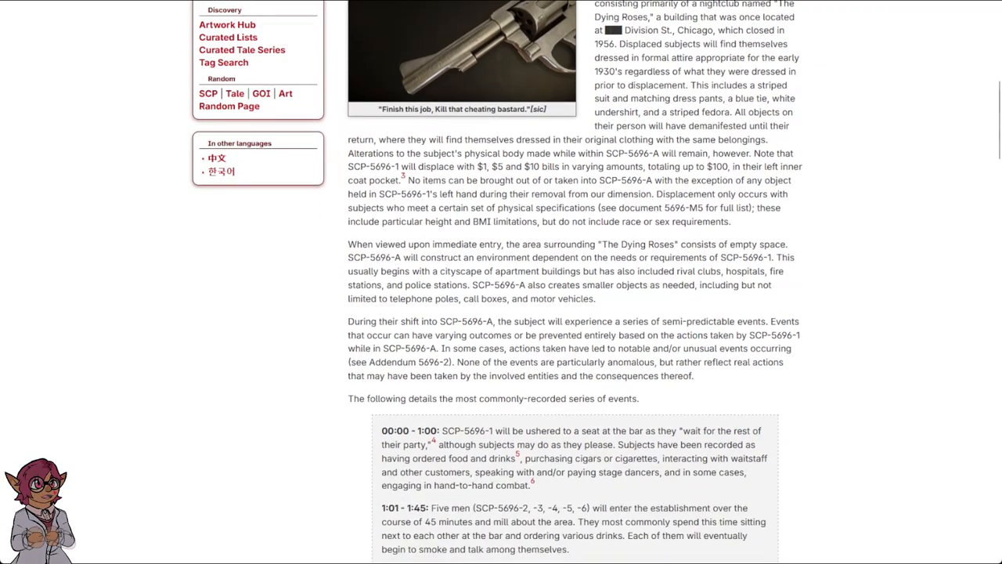
pyautogui.moveTo(403, 174)
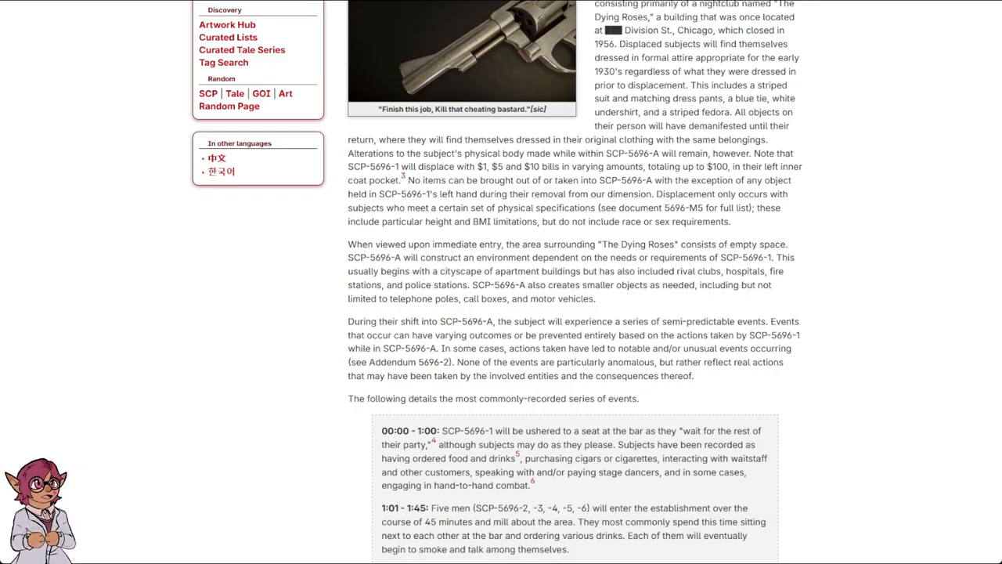
pyautogui.scroll(-3)
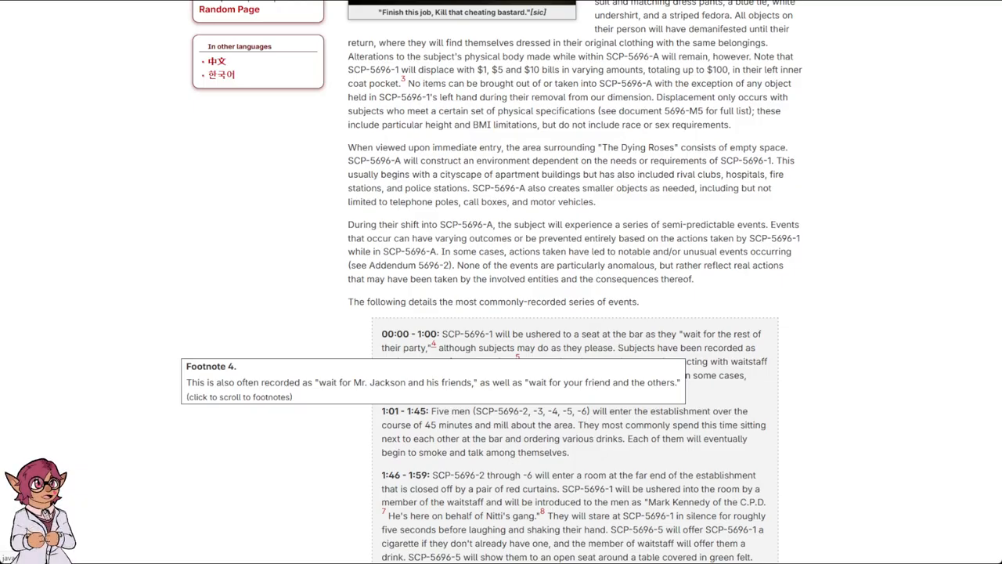
pyautogui.scroll(-3)
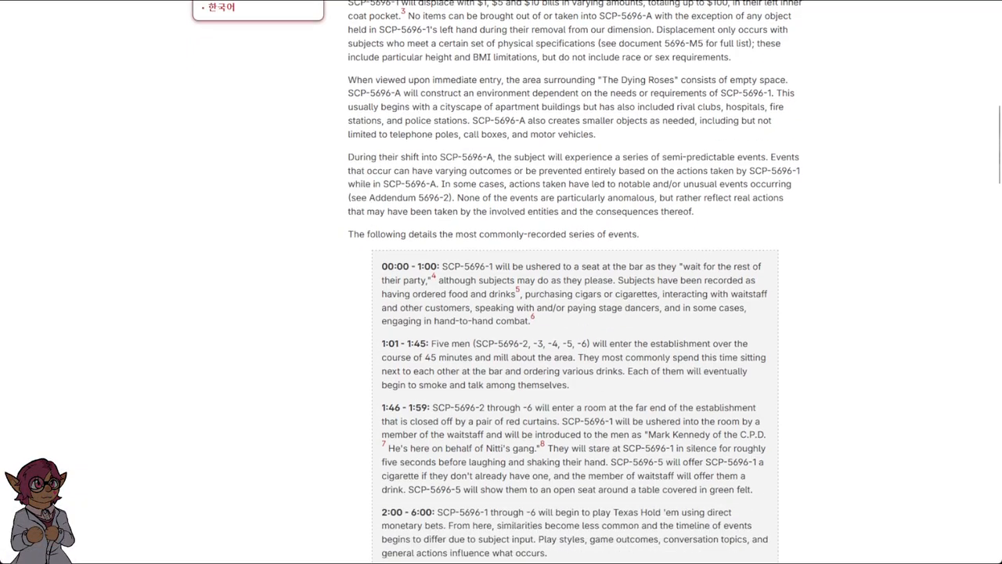
pyautogui.scroll(-3)
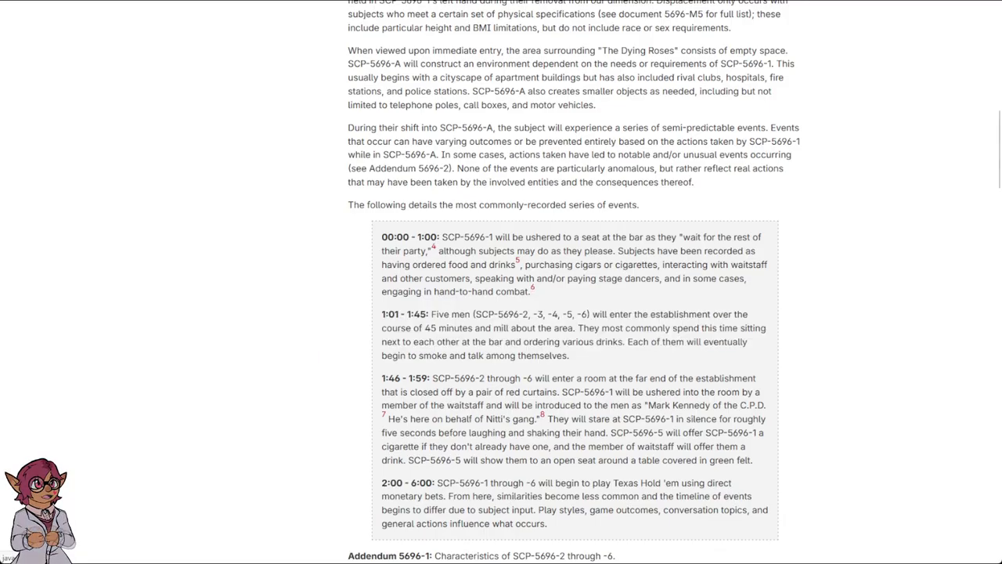
pyautogui.scroll(-3)
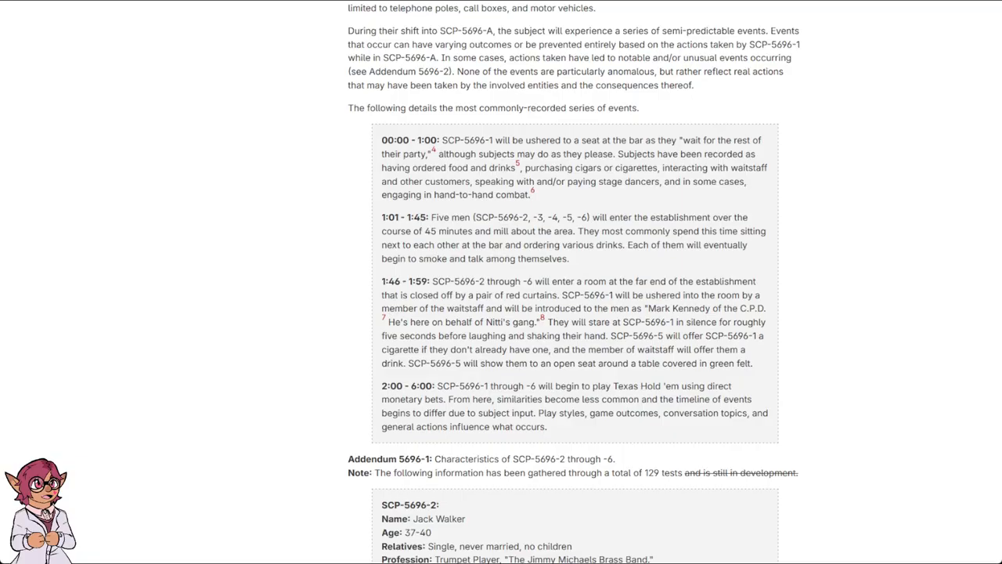
# Read the Jack Walker and Casey Malkovitch profiles until SCP-5696-4 begins
pyautogui.scroll(-3)
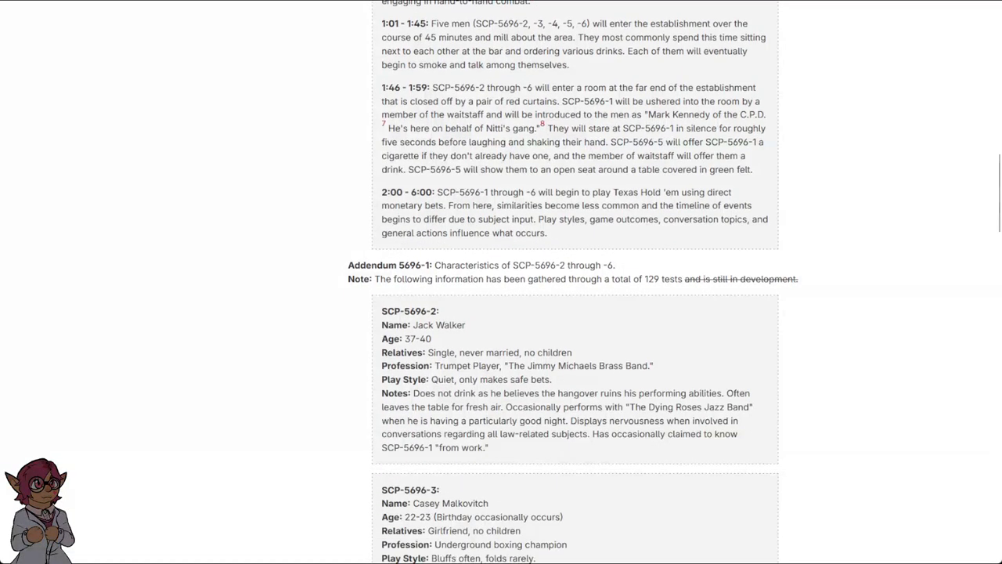
pyautogui.scroll(-3)
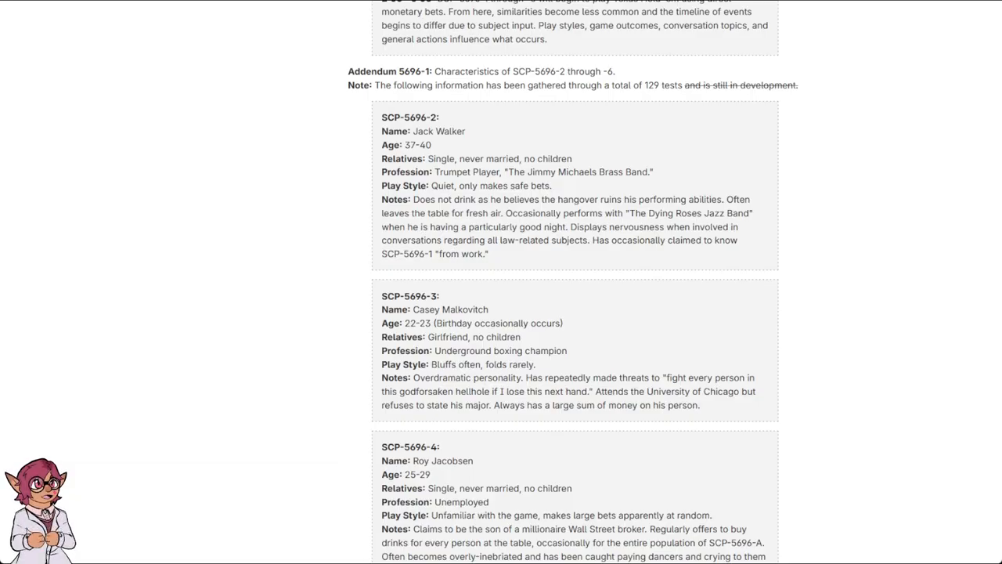
# Read the SCP-5696-4 to -6 profiles through Clyde Jackson to Addendum 5696-2
pyautogui.scroll(-3)
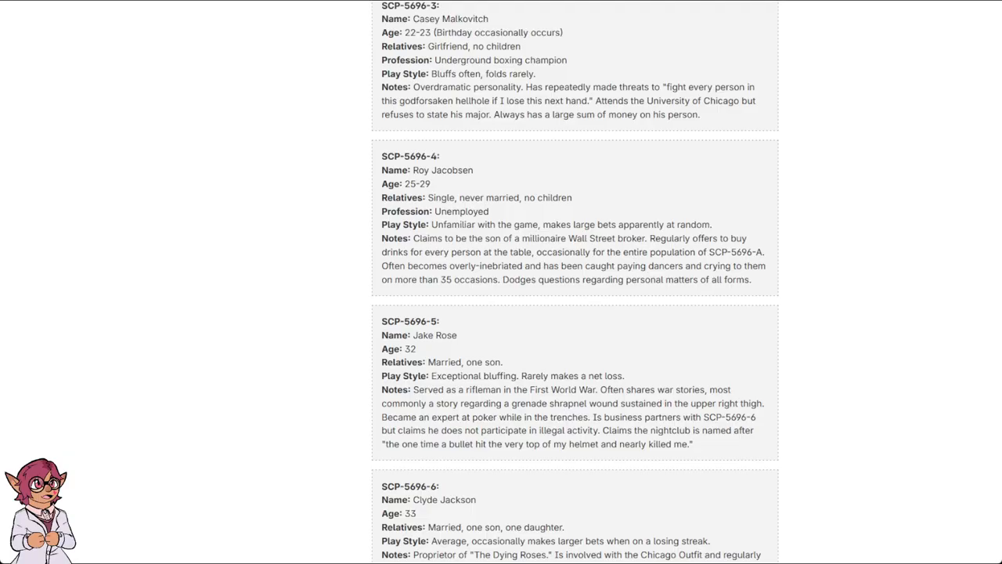
pyautogui.scroll(-3)
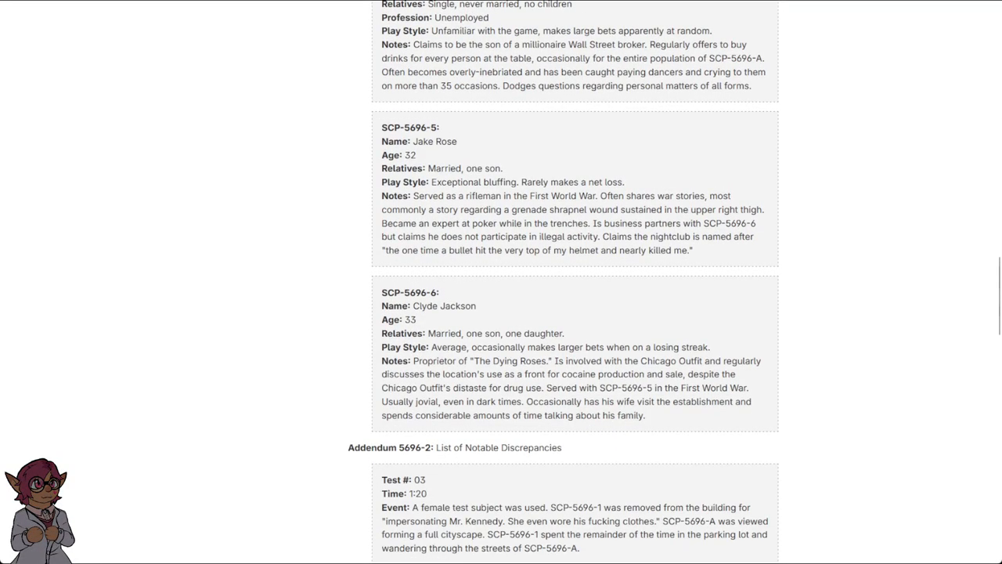
# Read the discrepancy entries for Tests 03, 24, 27 and 39
pyautogui.scroll(-3)
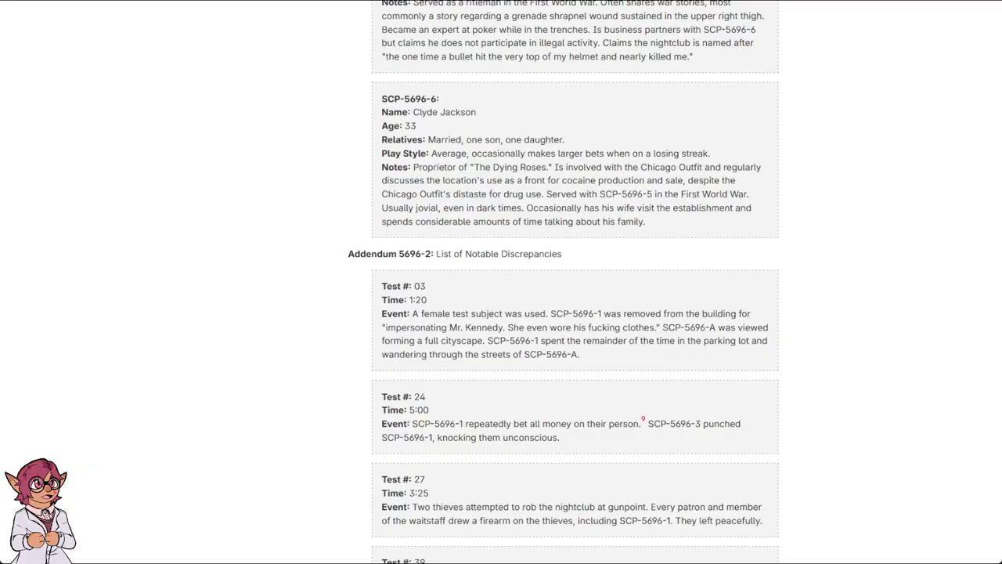
pyautogui.scroll(-3)
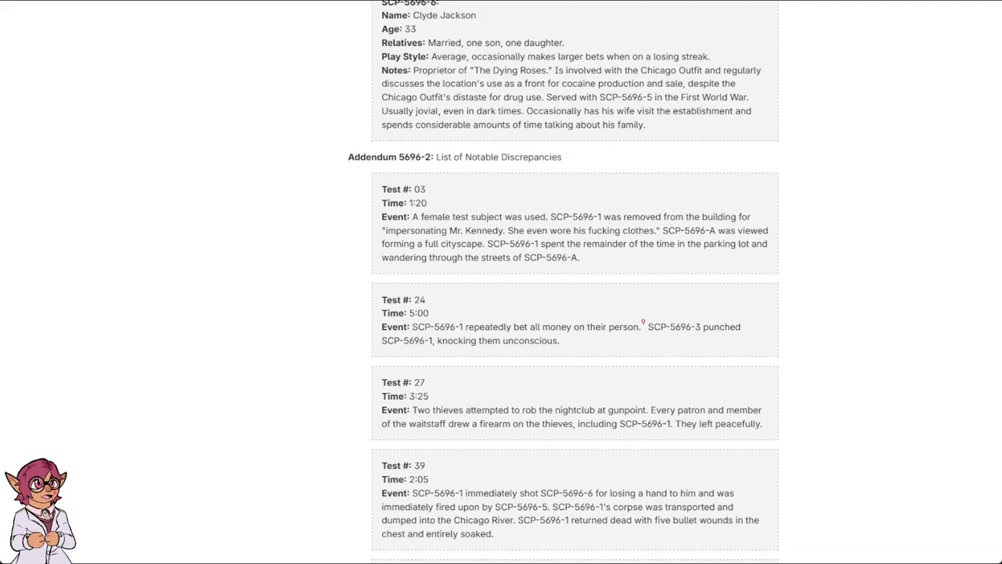
pyautogui.moveTo(644, 321)
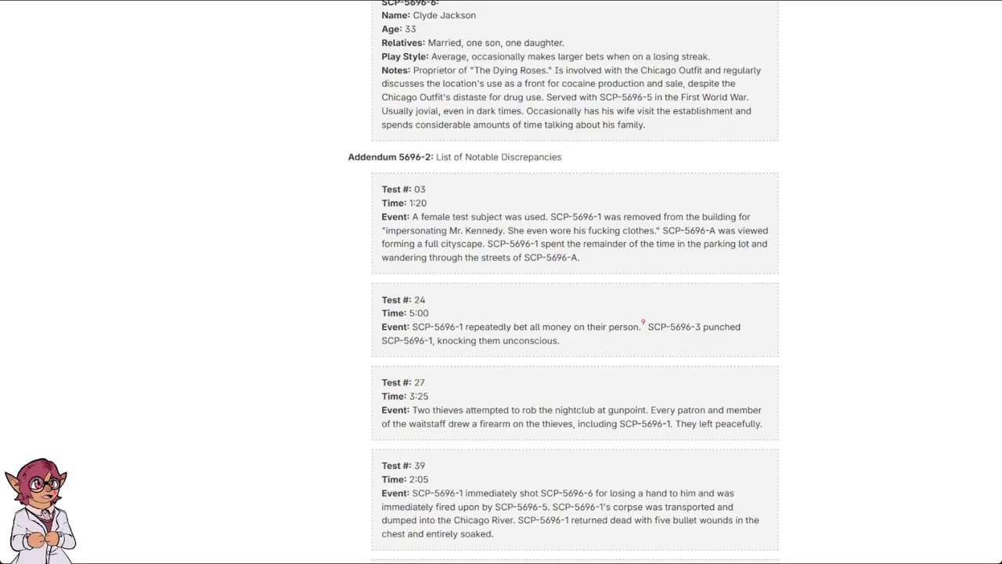
# Scroll into Addendum 5696-2 until the Test 52 and Test 66 entries show
pyautogui.scroll(-3)
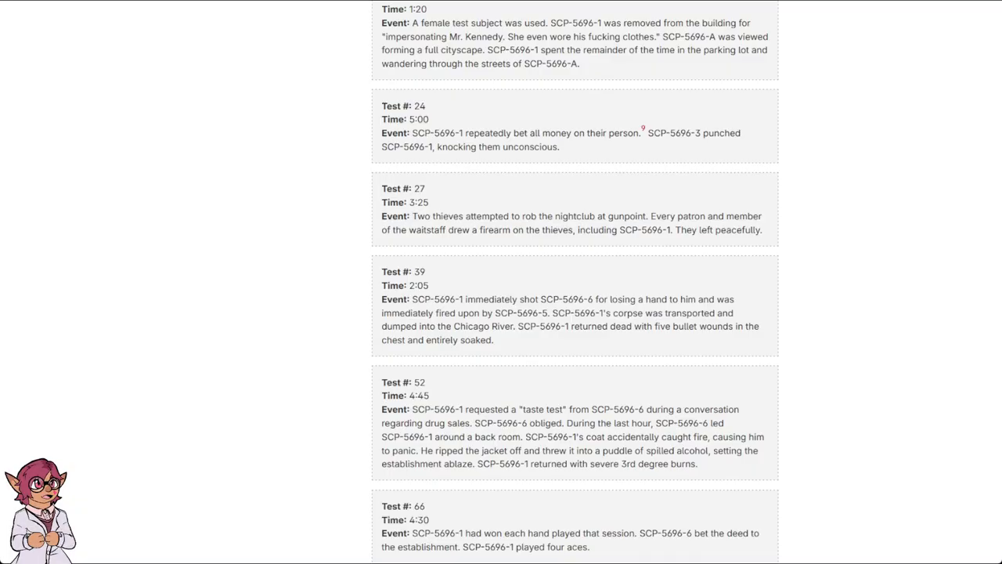
# Scroll past Test 66's second 5:00 event to the Test 94 birthday entry
pyautogui.scroll(-3)
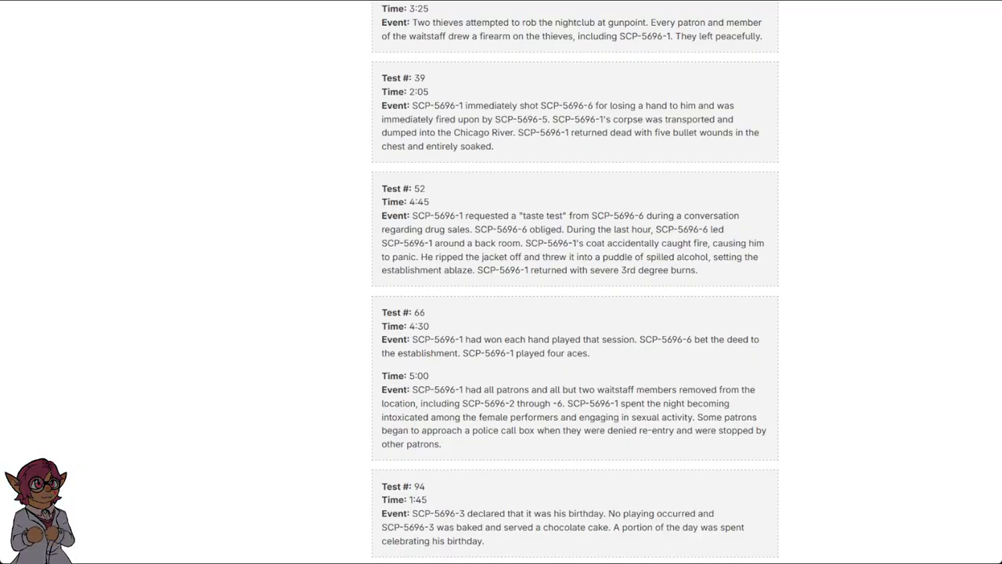
# Read the Test 105, 127, 128 and 129 entries down to the footnotes
pyautogui.scroll(-3)
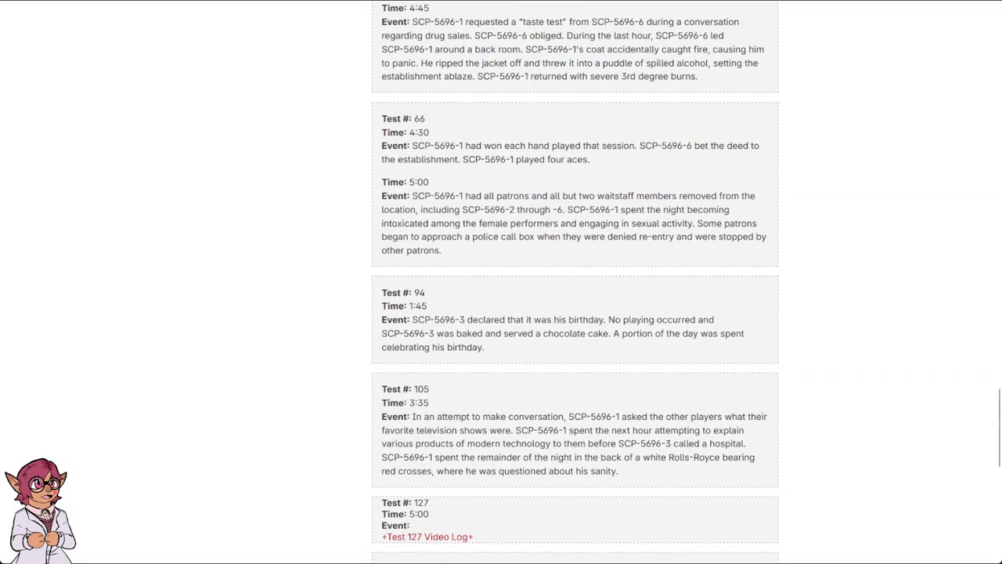
pyautogui.scroll(-3)
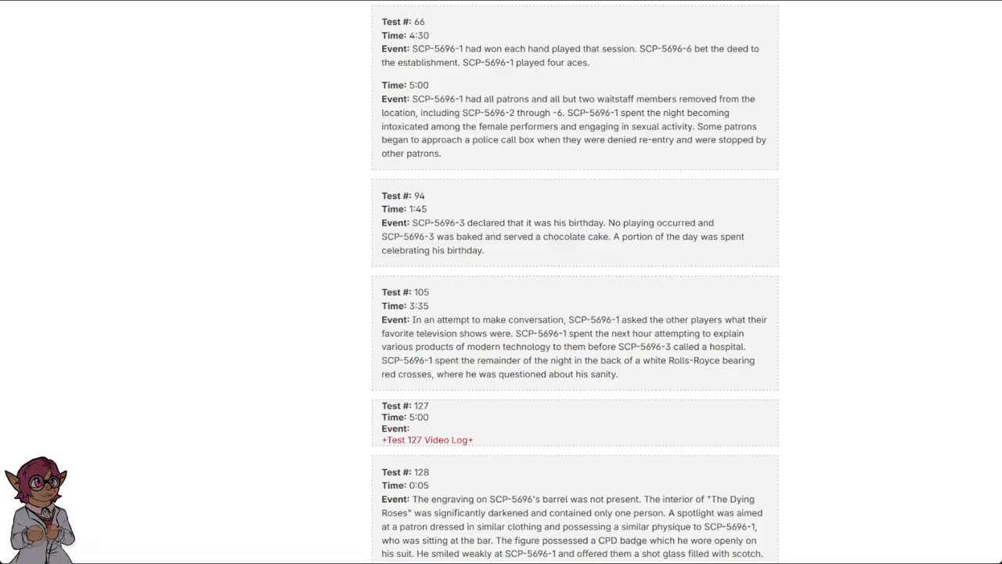
pyautogui.scroll(-3)
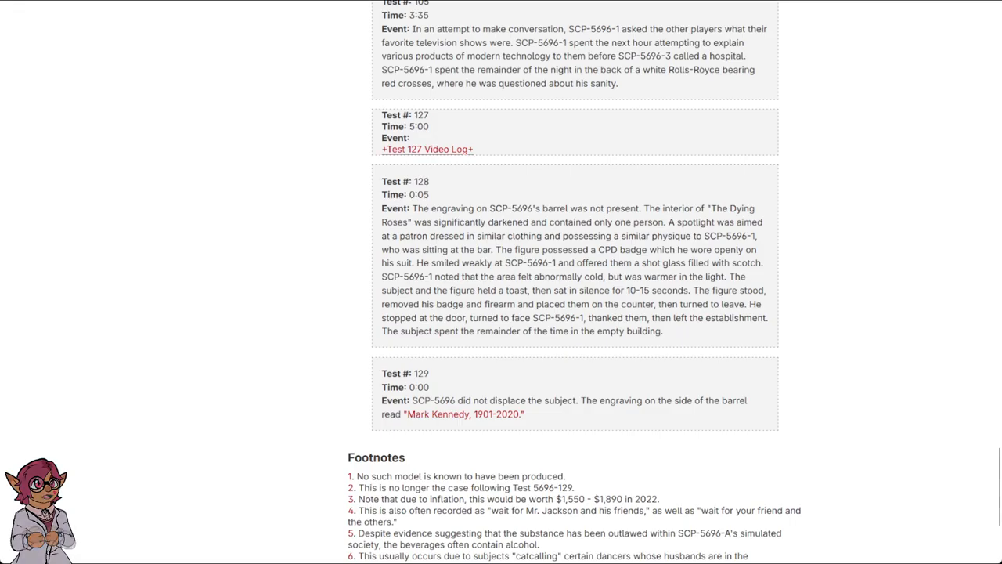
pyautogui.click(427, 149)
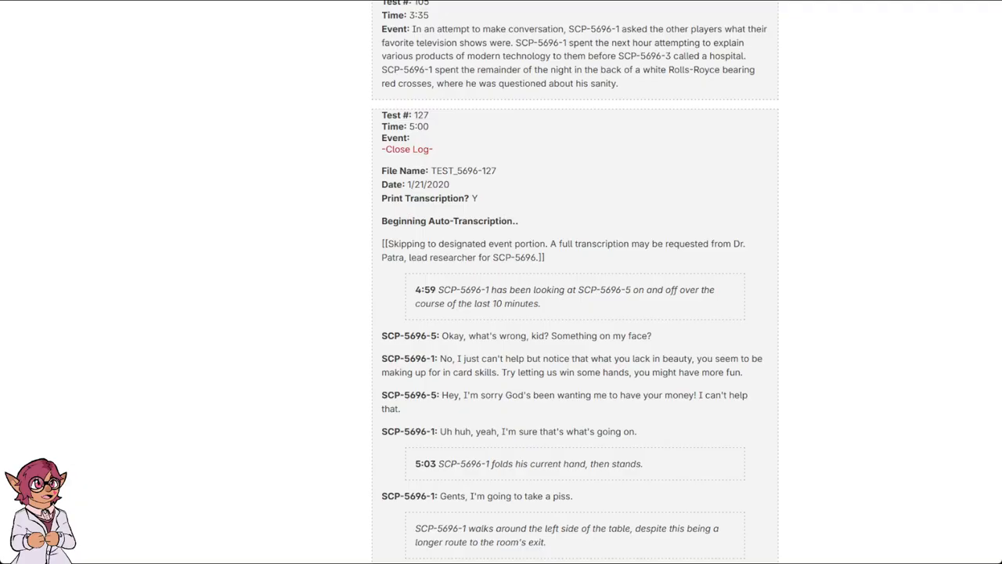
pyautogui.scroll(-3)
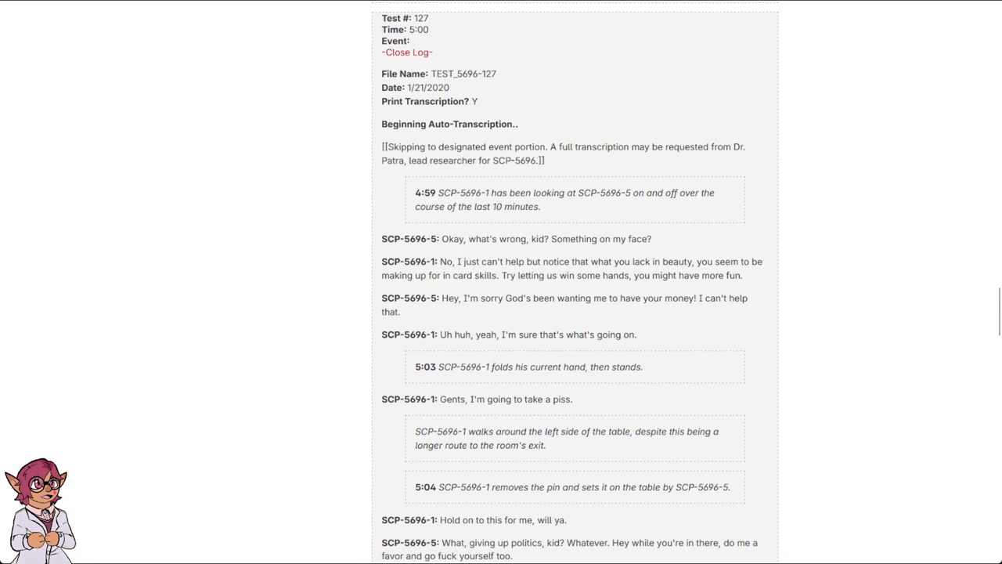
pyautogui.scroll(-3)
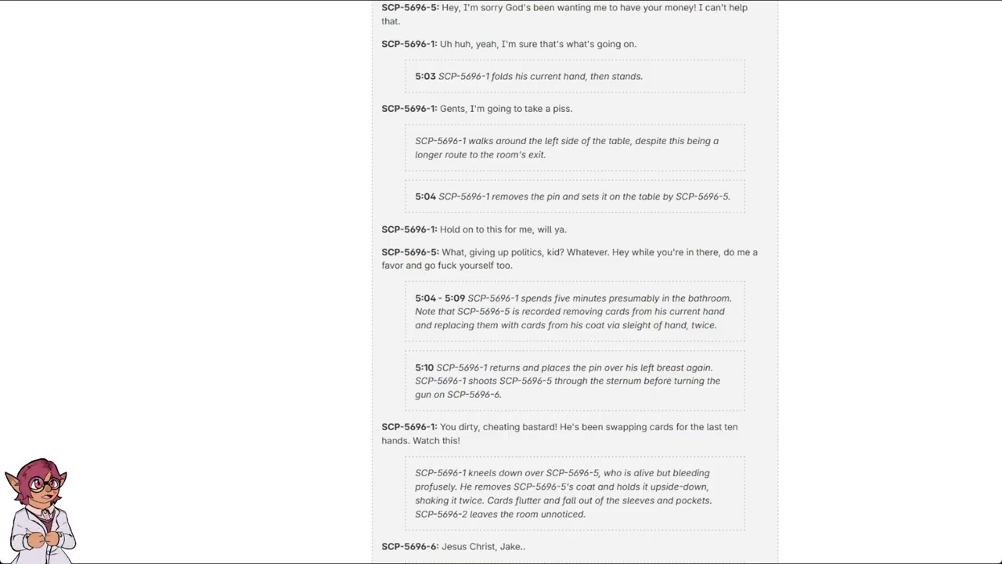
pyautogui.scroll(-3)
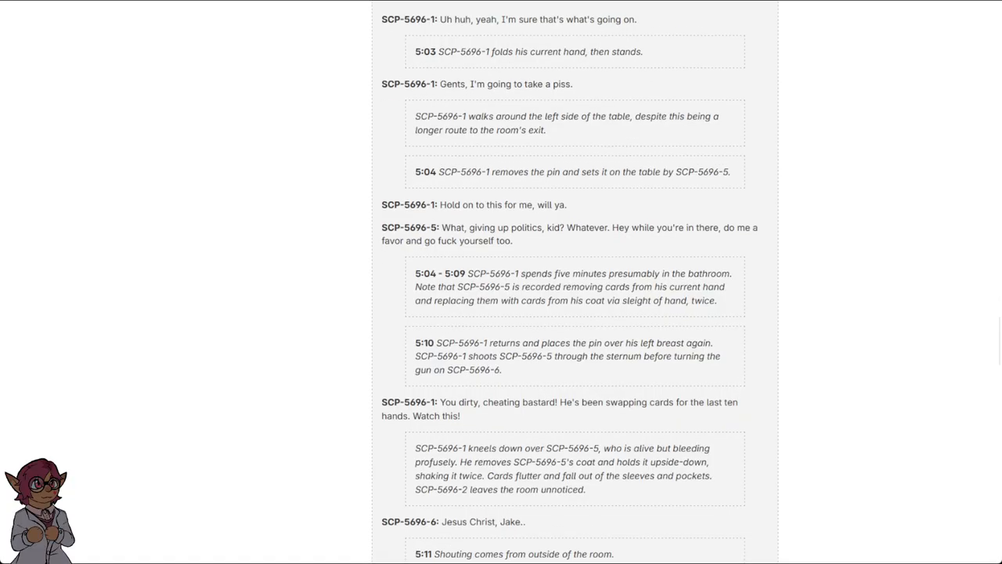
pyautogui.scroll(-3)
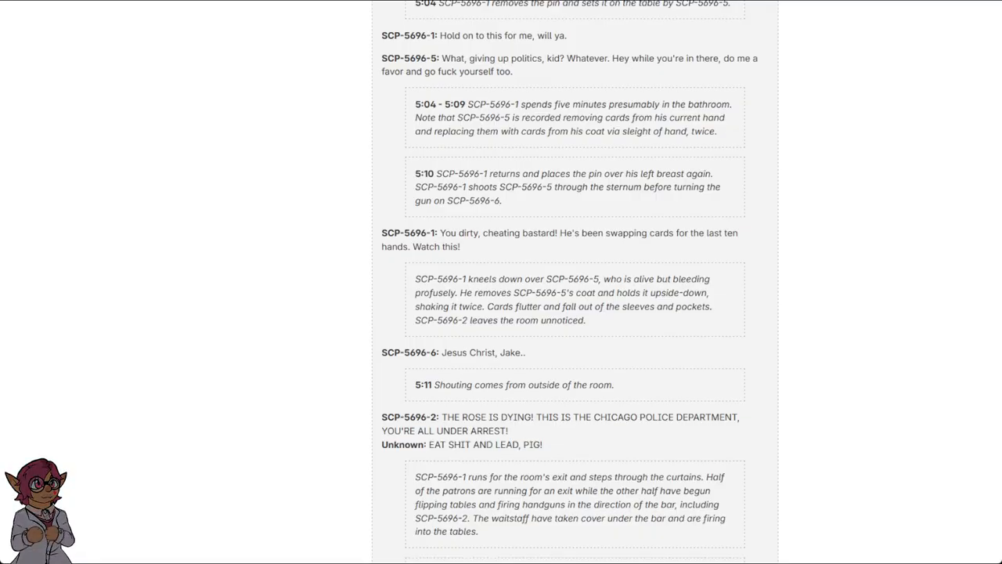
pyautogui.scroll(-3)
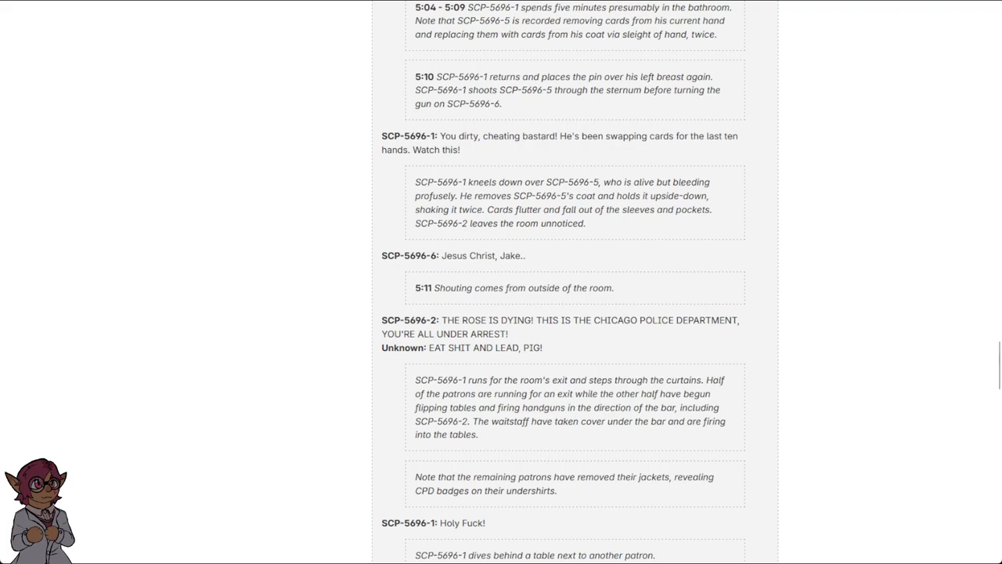
pyautogui.scroll(-3)
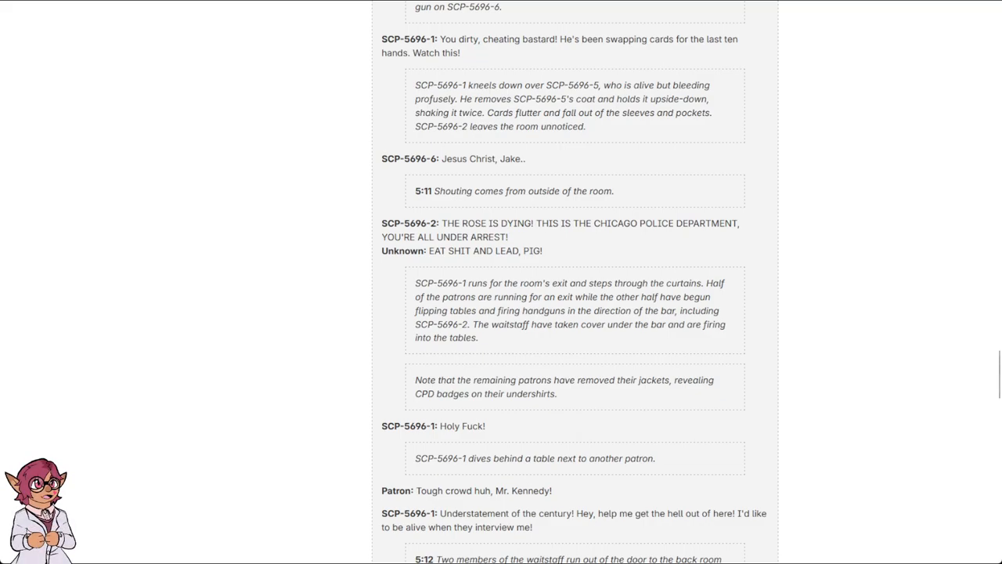
pyautogui.scroll(-3)
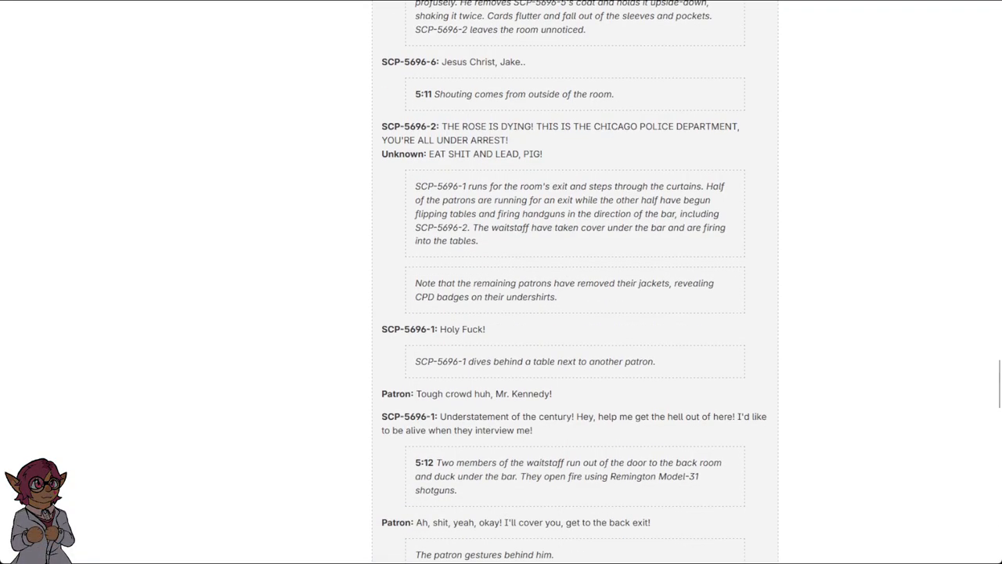
pyautogui.scroll(-3)
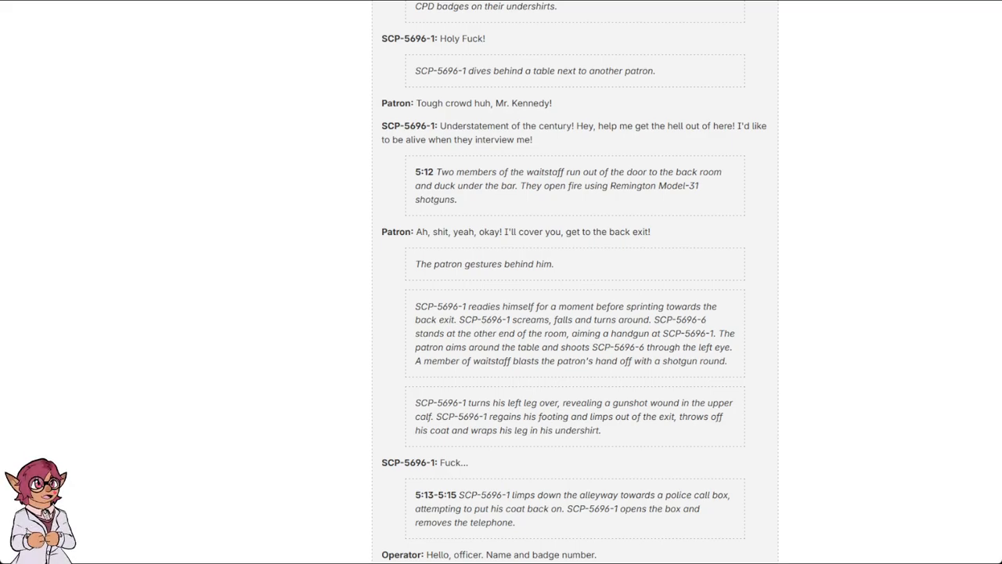
# Read the Test 127 transcript through the badge-1017 call, hang-up and Ford pickup arrival
pyautogui.scroll(-3)
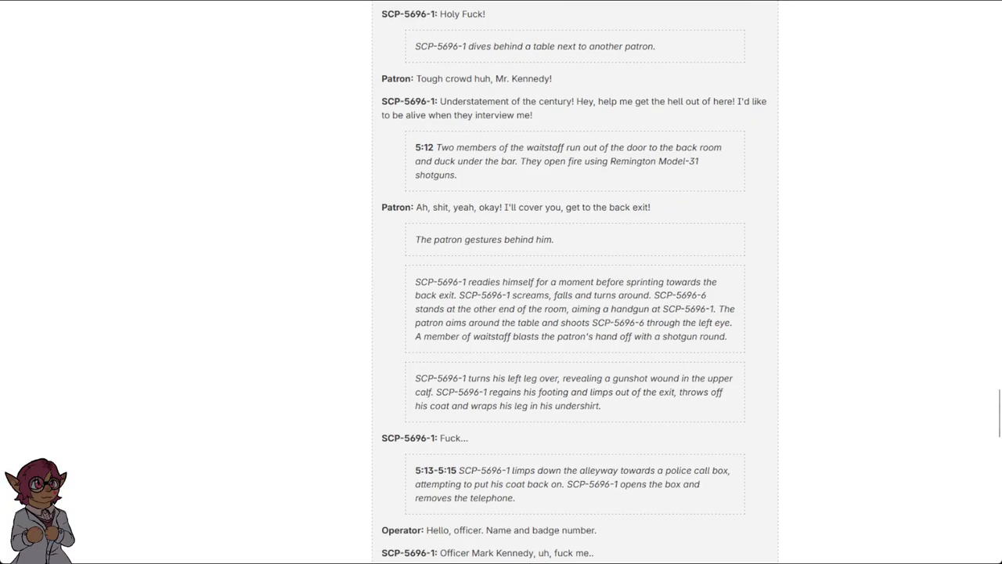
pyautogui.scroll(-3)
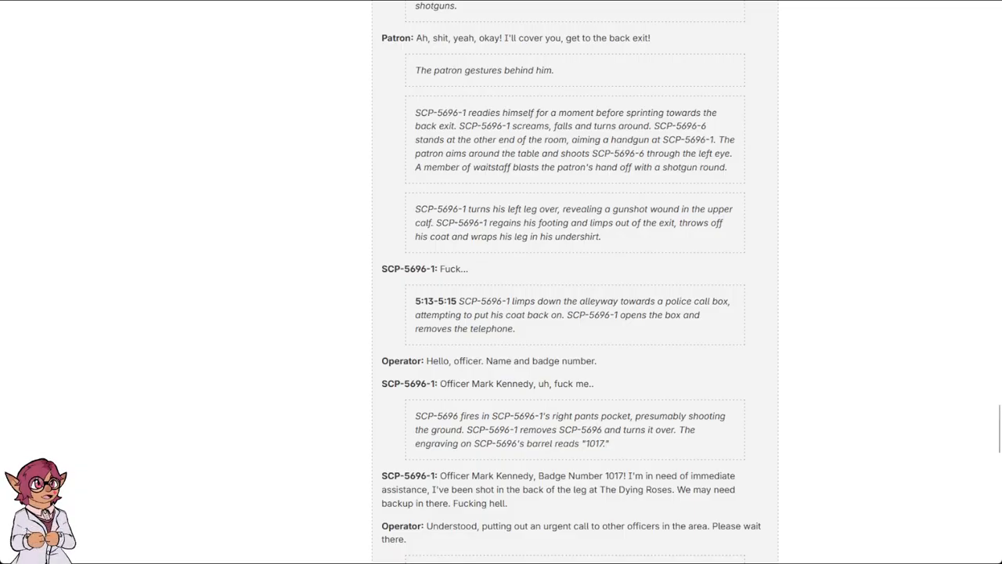
pyautogui.scroll(-3)
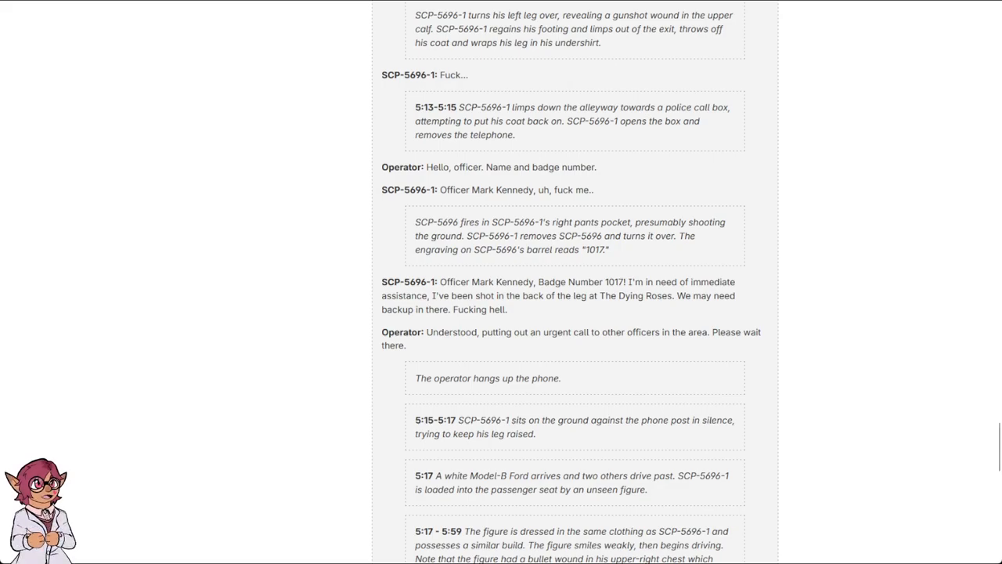
# Scroll the Test 127 transcript to the 6:00 return and End Transcription
pyautogui.scroll(-3)
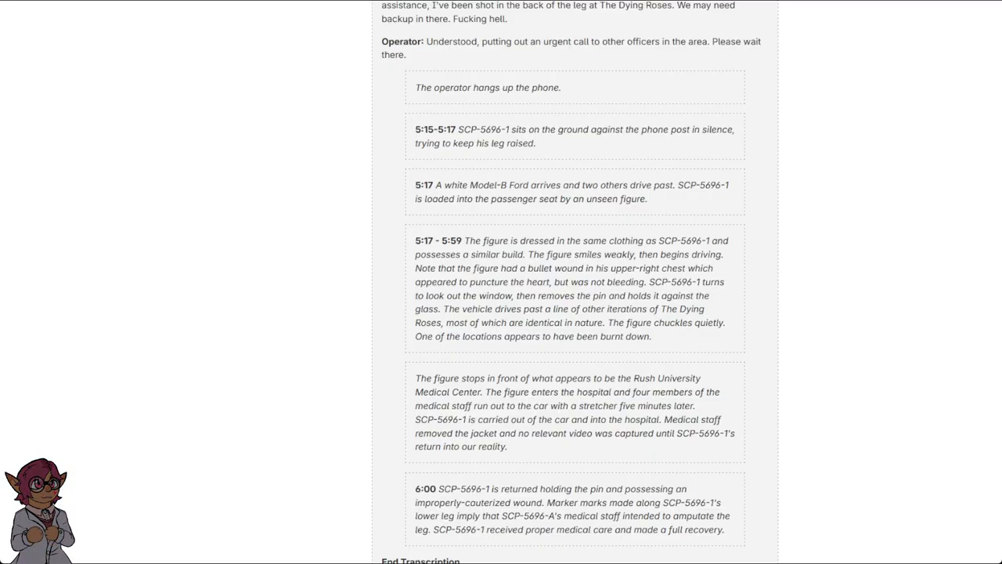
# Scroll past End Transcription through Tests 128 and 129 to the Footnotes
pyautogui.scroll(-3)
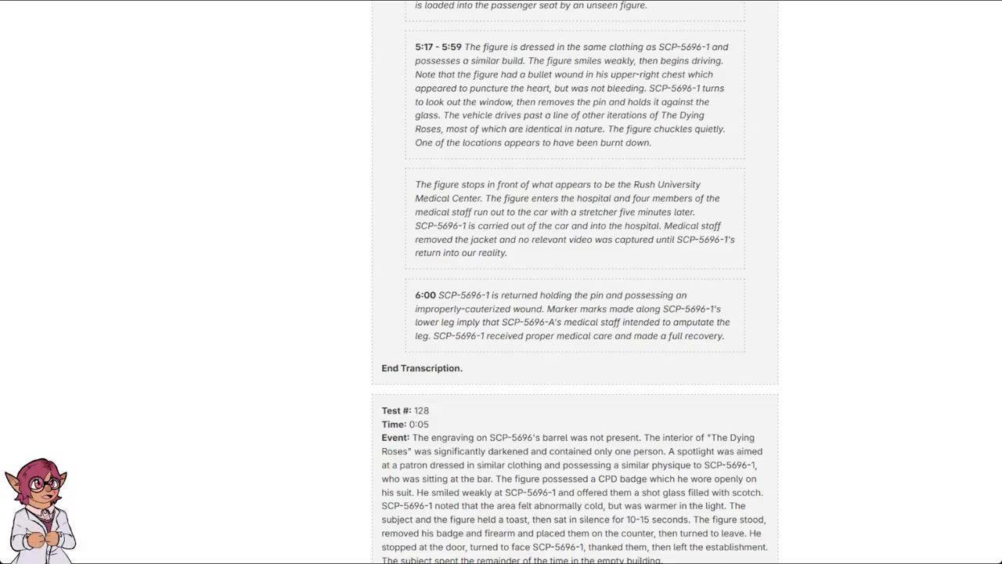
pyautogui.scroll(-3)
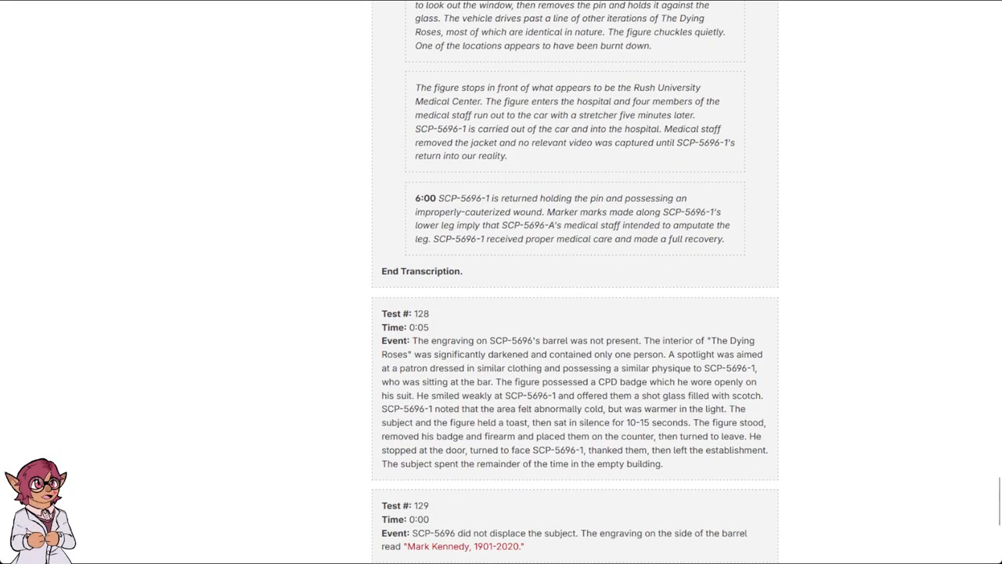
pyautogui.scroll(-3)
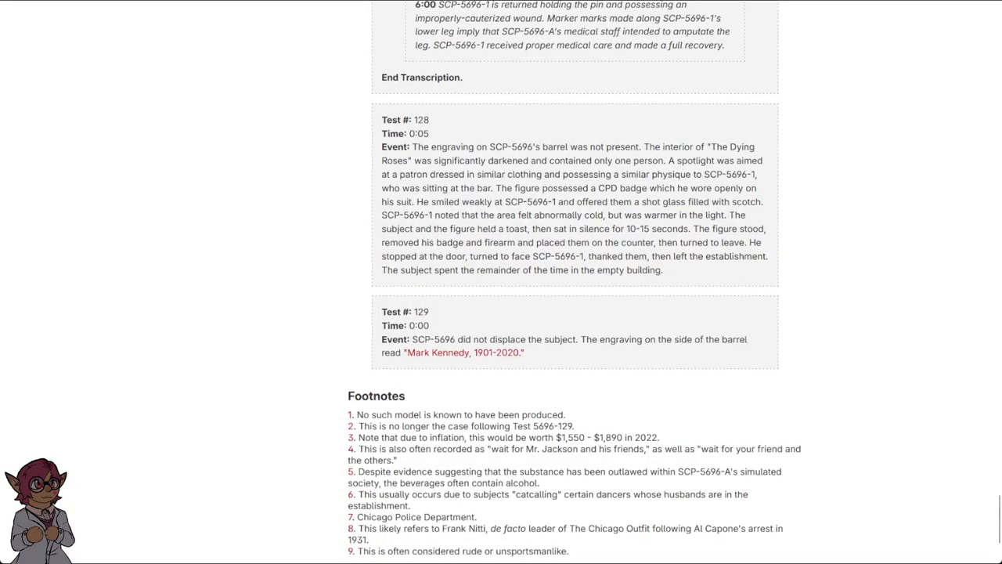